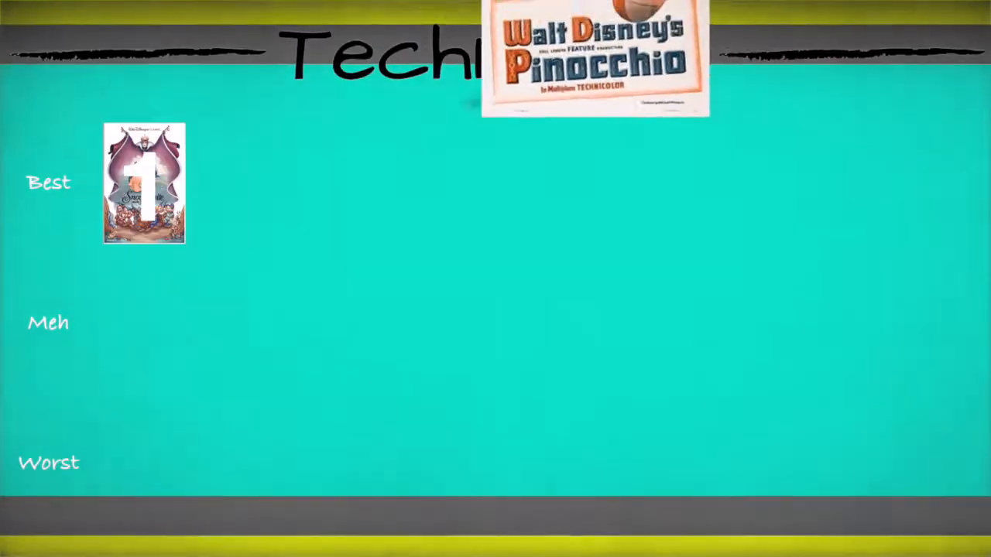
pyautogui.moveTo(594, 59); pyautogui.dragTo(154, 323)
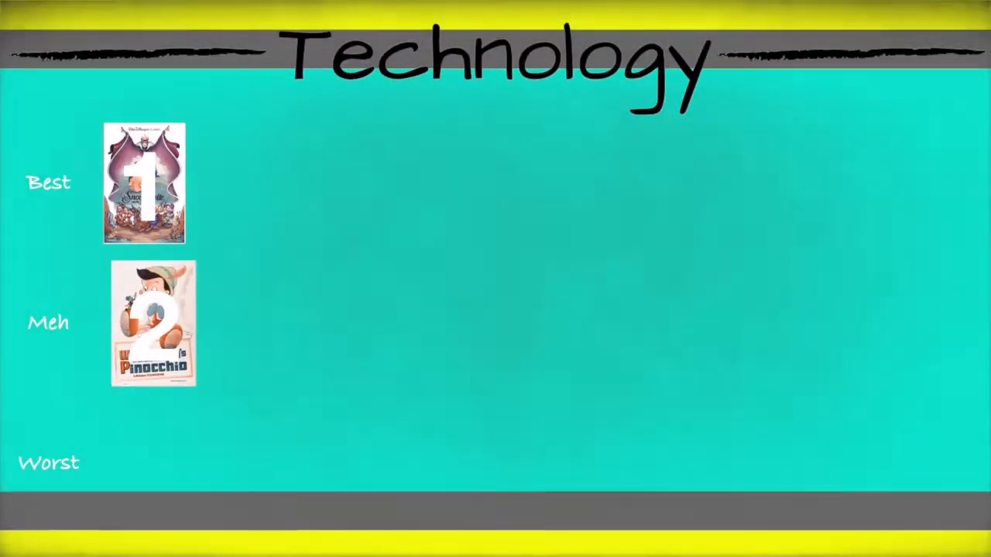